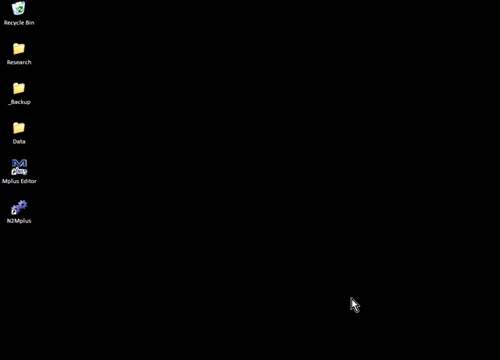
{"action": "mouse_move", "coordinate": [93, 162]}
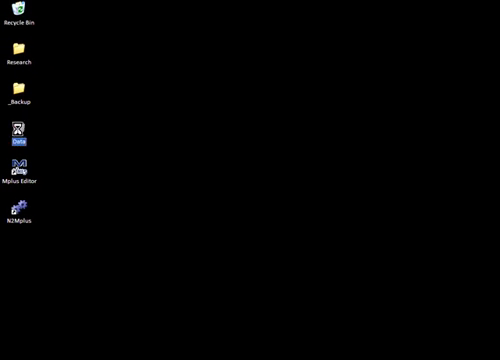
Open the desktop Data folder in Explorer to reveal ICT_Data.xls
{"action": "double_click", "coordinate": [19, 131]}
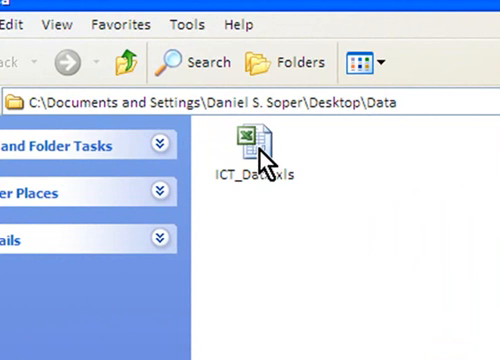
Open ICT_Data.xls and view the Data_Missing_Coded sheet with -99 codes
{"action": "double_click", "coordinate": [246, 143]}
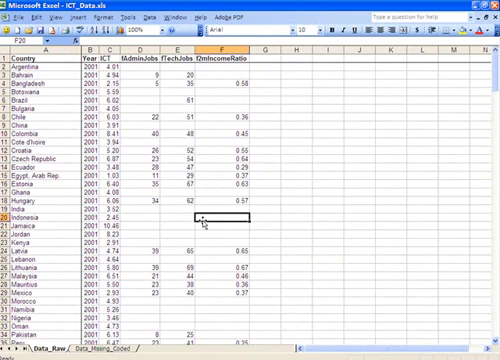
{"action": "left_click", "coordinate": [203, 222]}
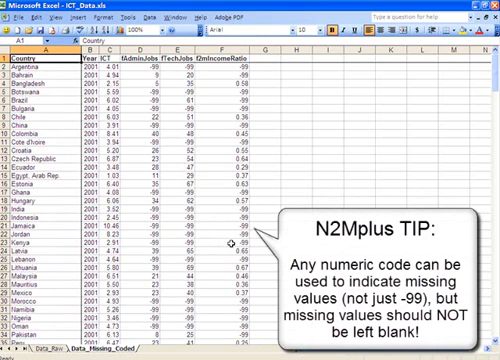
{"action": "mouse_move", "coordinate": [281, 201]}
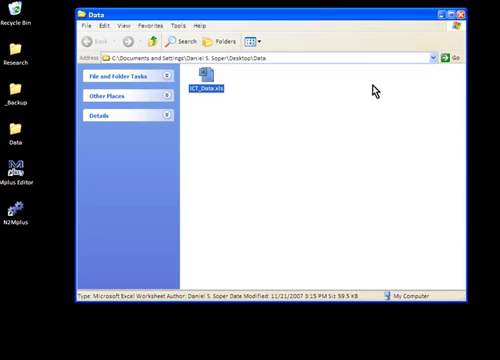
Close the Data folder window and launch N2Mplus from its desktop shortcut
{"action": "left_click", "coordinate": [470, 12]}
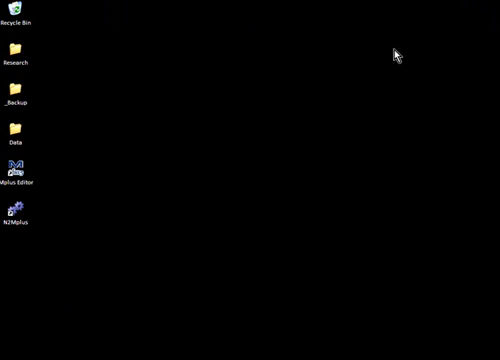
{"action": "left_click", "coordinate": [18, 205]}
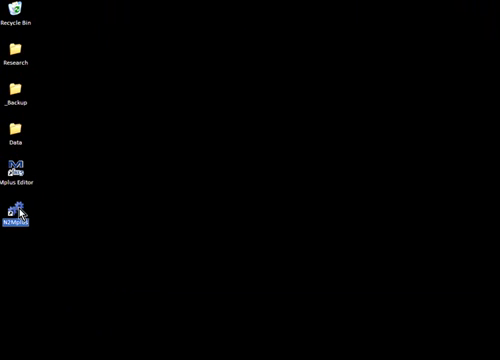
{"action": "double_click", "coordinate": [20, 210]}
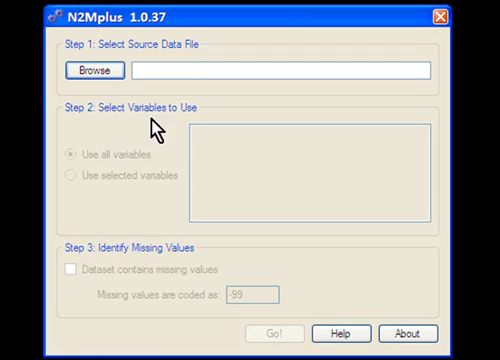
{"action": "mouse_move", "coordinate": [124, 263]}
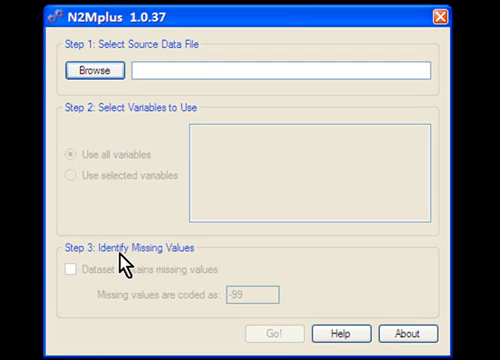
{"action": "mouse_move", "coordinate": [165, 272]}
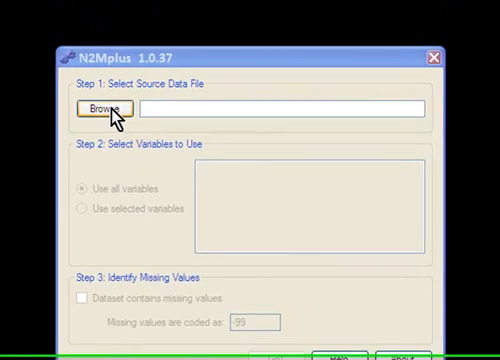
Load ICT_Data.xls, worksheet Data_Missing_Coded, with first-row variable names
{"action": "left_click", "coordinate": [105, 108]}
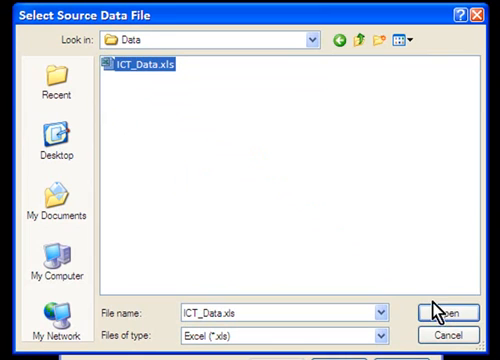
{"action": "left_click", "coordinate": [460, 308]}
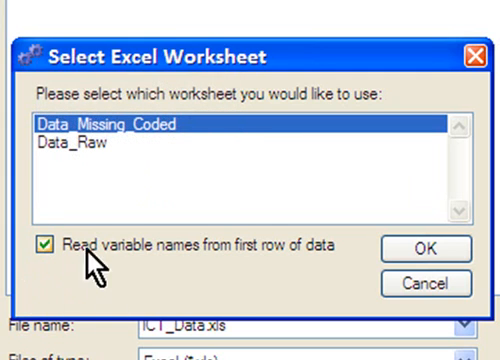
{"action": "mouse_move", "coordinate": [424, 249]}
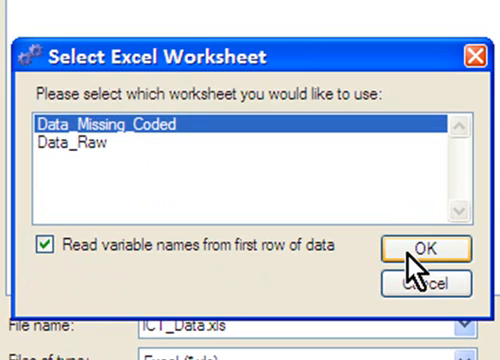
{"action": "left_click", "coordinate": [424, 249]}
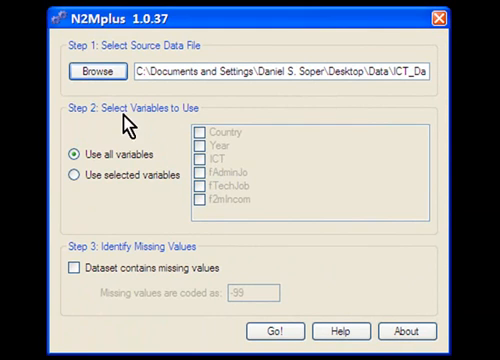
{"action": "mouse_move", "coordinate": [205, 118]}
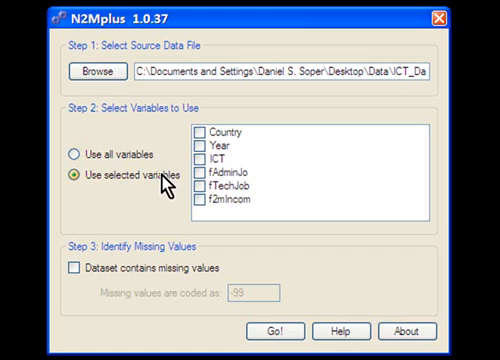
{"action": "mouse_move", "coordinate": [245, 138]}
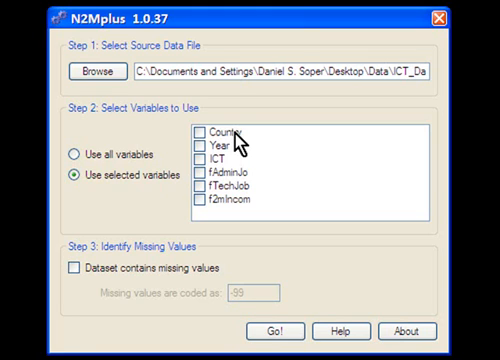
{"action": "mouse_move", "coordinate": [225, 148]}
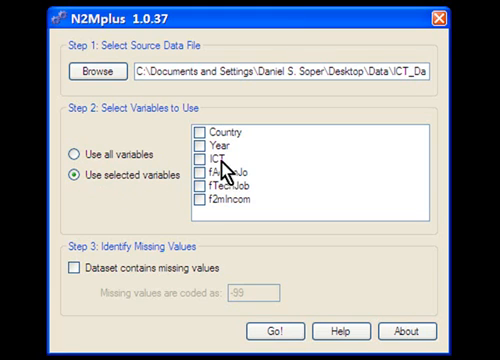
Select Year, ICT, fAdminJo, fTechJob and f2mIncom, leaving Country unchecked
{"action": "left_click", "coordinate": [213, 151]}
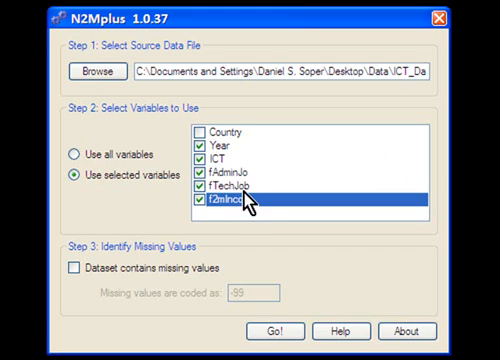
{"action": "mouse_move", "coordinate": [255, 172]}
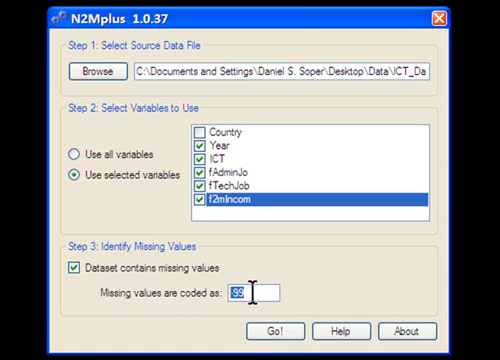
Mark the dataset as containing missing values coded -99
{"action": "type", "text": "-99"}
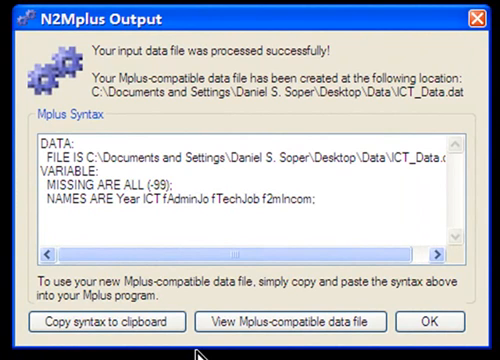
{"action": "mouse_move", "coordinate": [155, 178]}
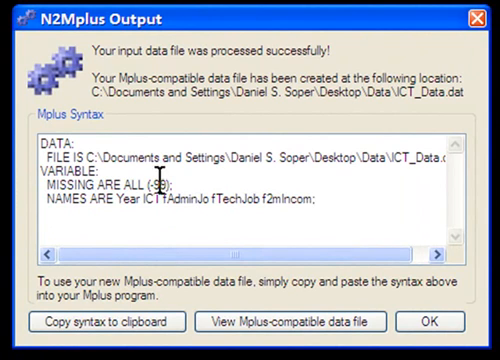
{"action": "mouse_move", "coordinate": [299, 52]}
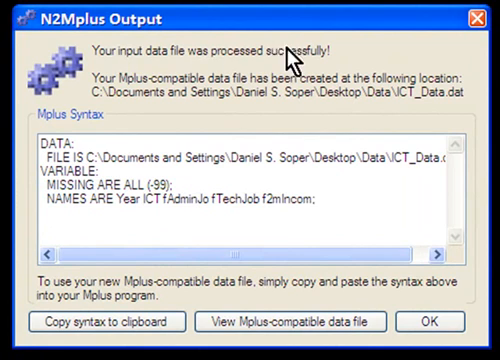
{"action": "mouse_move", "coordinate": [290, 55]}
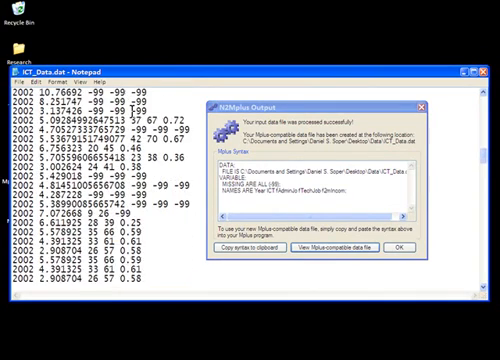
Scroll through ICT_Data.dat in Notepad and dismiss the N2Mplus Output dialog
{"action": "scroll", "scroll_direction": "down", "scroll_amount": 3}
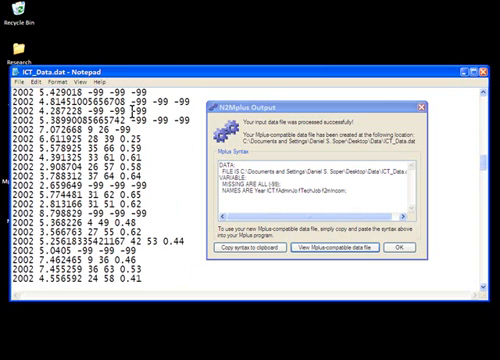
{"action": "mouse_move", "coordinate": [384, 88]}
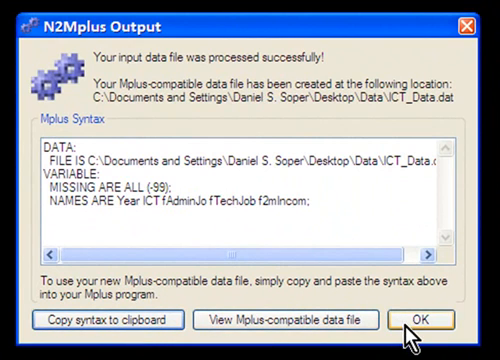
{"action": "left_click", "coordinate": [422, 319]}
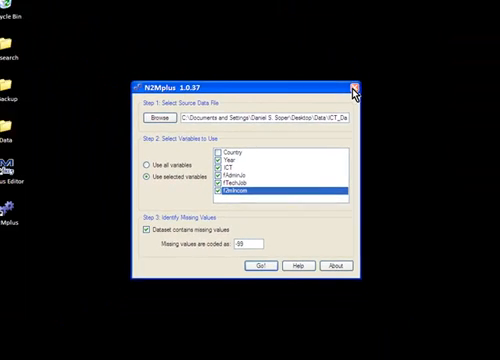
Close the N2Mplus window, leaving Mplus with a blank Mptext1 document
{"action": "left_click", "coordinate": [360, 72]}
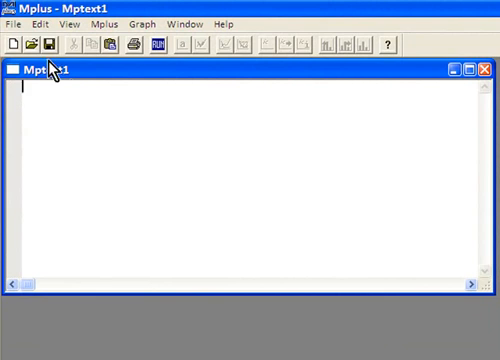
Paste the DATA and VARIABLE syntax, then add 'ANALYSIS:' with 'TYPE = BASIC;'
{"action": "left_click", "coordinate": [39, 23]}
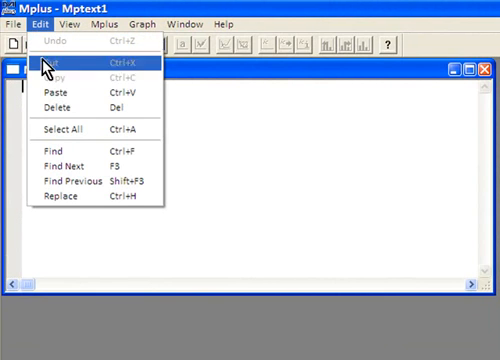
{"action": "mouse_move", "coordinate": [50, 102]}
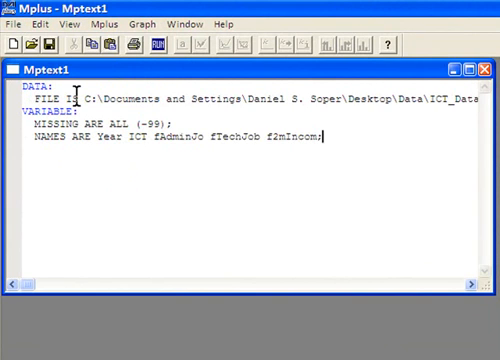
{"action": "mouse_move", "coordinate": [352, 143]}
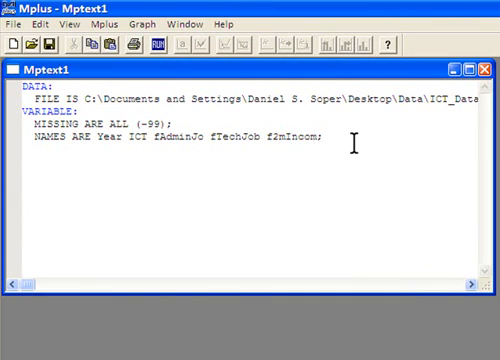
{"action": "type", "text": "ANALYS"}
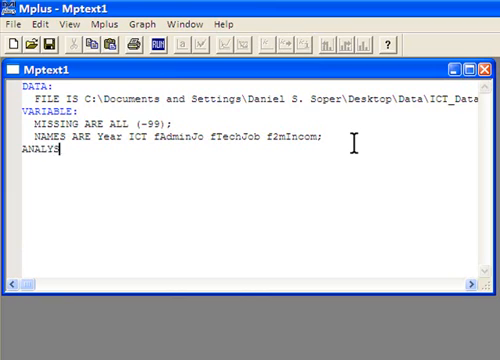
{"action": "type", "text": "IS:"}
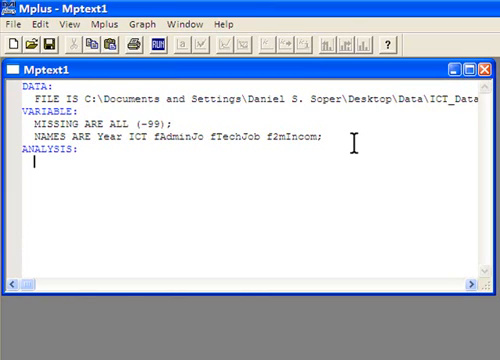
{"action": "type", "text": "TYPE"}
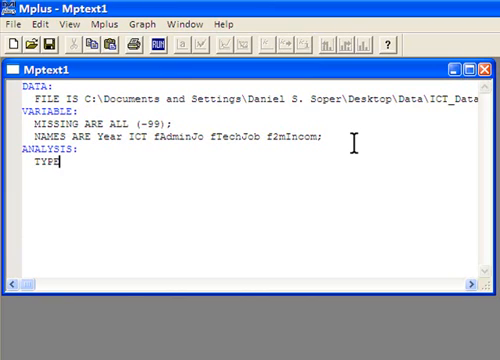
{"action": "type", "text": "= BASI"}
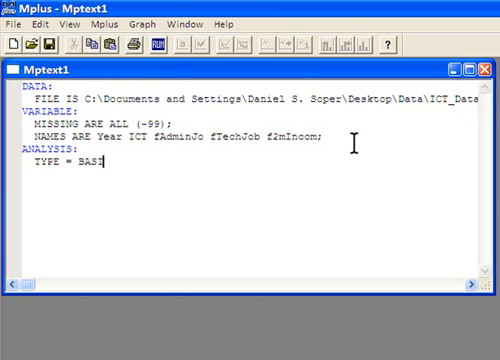
{"action": "type", "text": "IC;"}
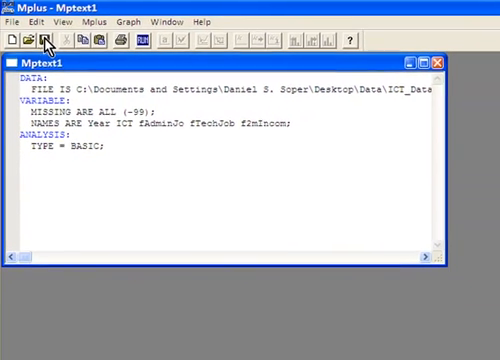
Start saving the input as Mptext1.inp in the Data folder
{"action": "left_click", "coordinate": [50, 39]}
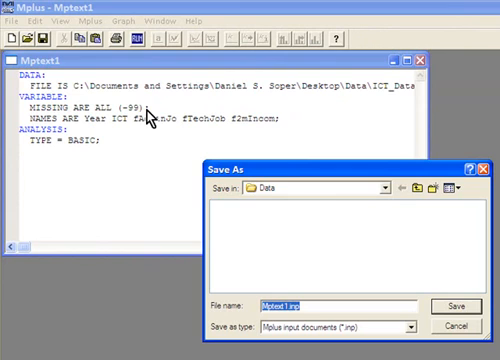
{"action": "mouse_move", "coordinate": [295, 208]}
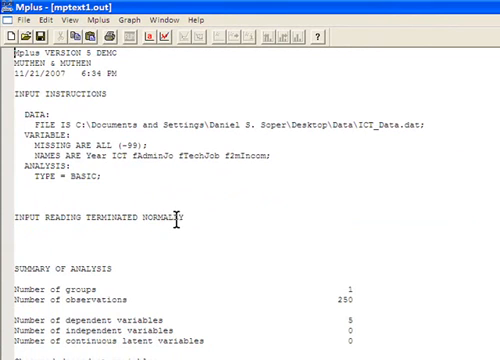
{"action": "mouse_move", "coordinate": [345, 308]}
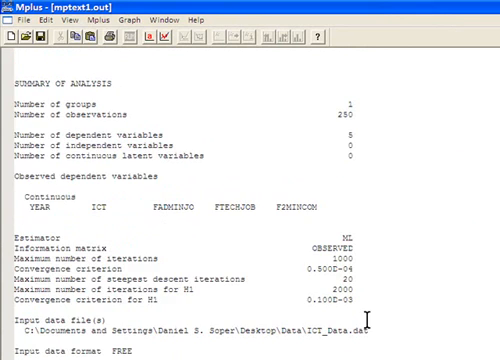
Scroll through mptext1.out to check 250 observations, five variables, missing patterns, coverage and sample statistics
{"action": "scroll", "scroll_direction": "down", "scroll_amount": 3}
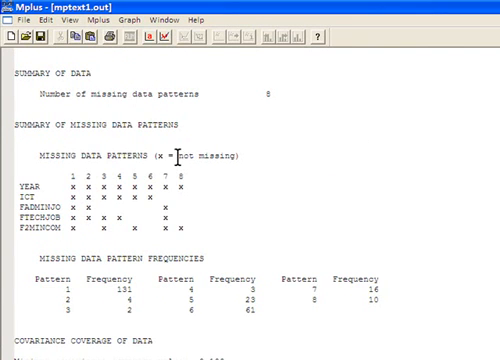
{"action": "scroll", "scroll_direction": "down", "scroll_amount": 3}
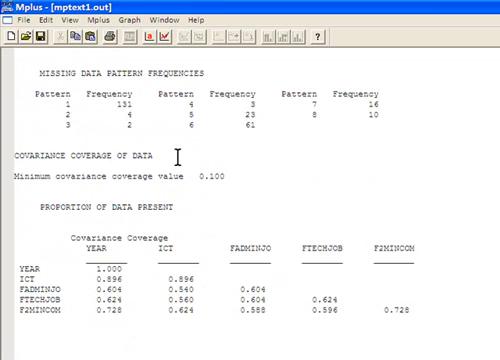
{"action": "mouse_move", "coordinate": [95, 180]}
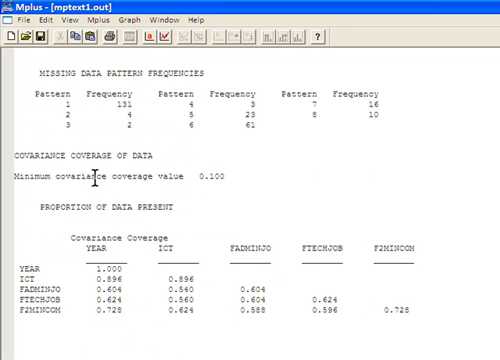
{"action": "scroll", "scroll_direction": "down", "scroll_amount": 3}
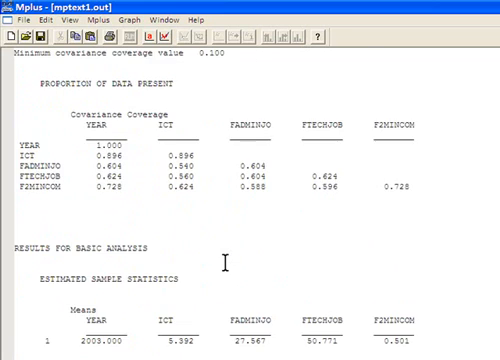
{"action": "scroll", "scroll_direction": "down", "scroll_amount": 3}
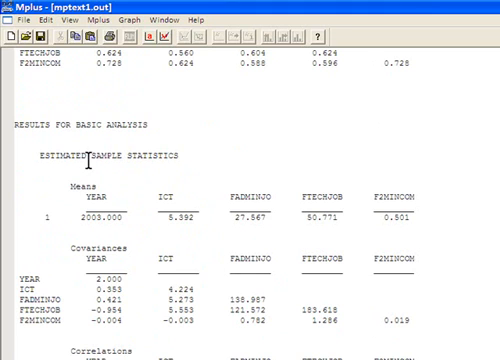
{"action": "scroll", "scroll_direction": "down", "scroll_amount": 3}
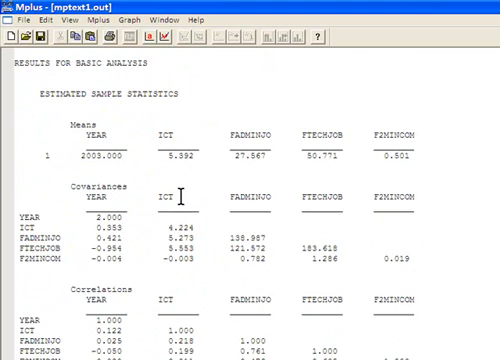